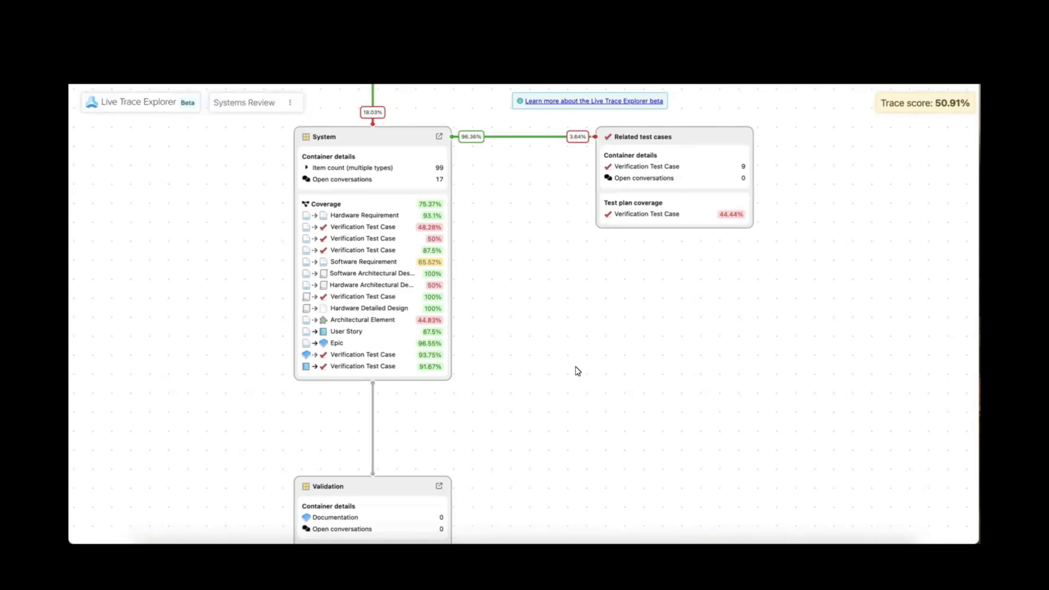
pyautogui.moveTo(517, 368)
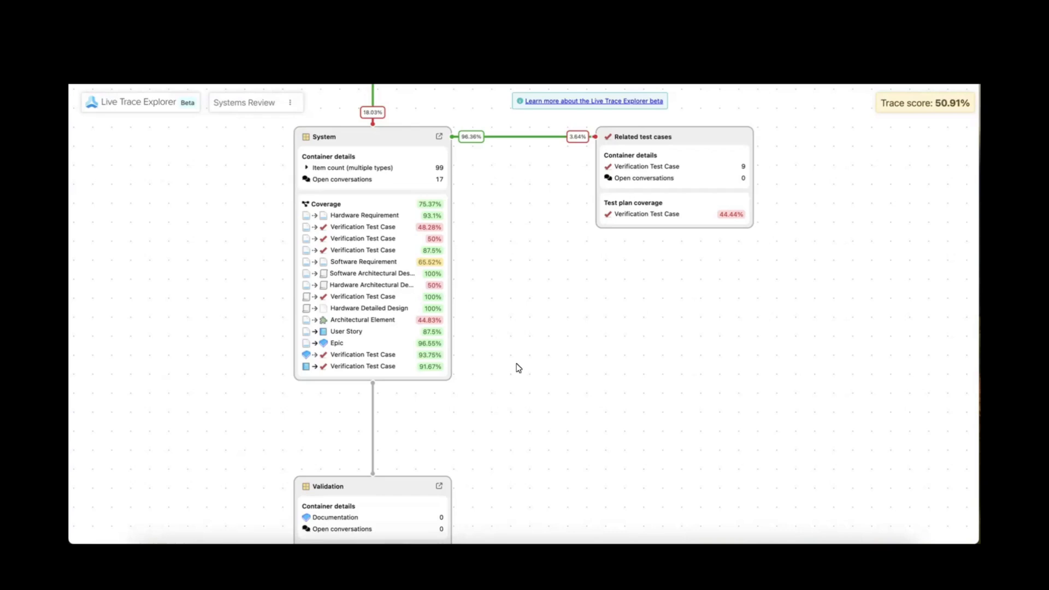
pyautogui.moveTo(389, 354)
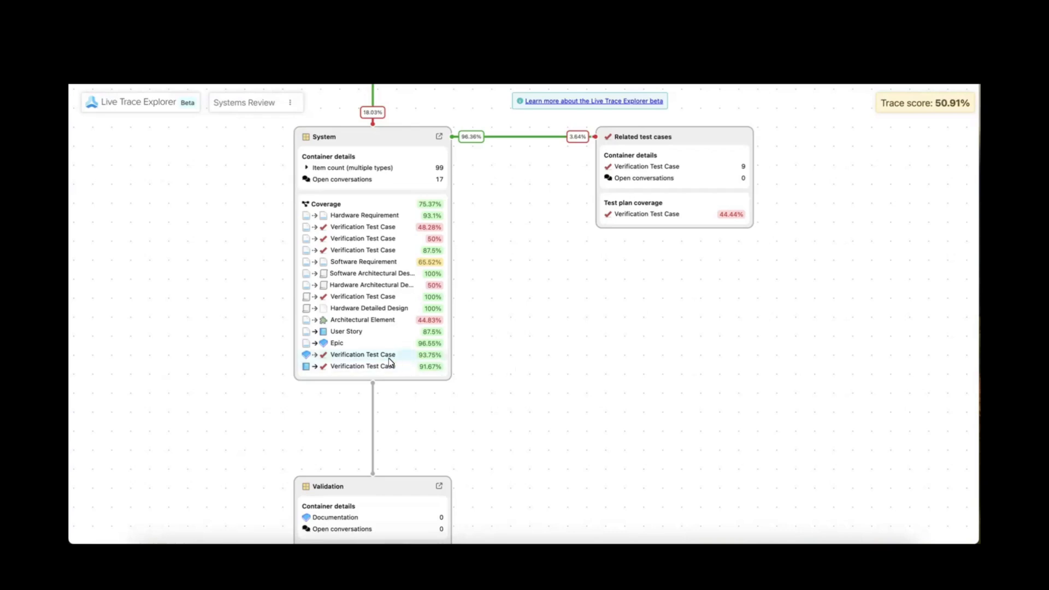
pyautogui.moveTo(314, 332)
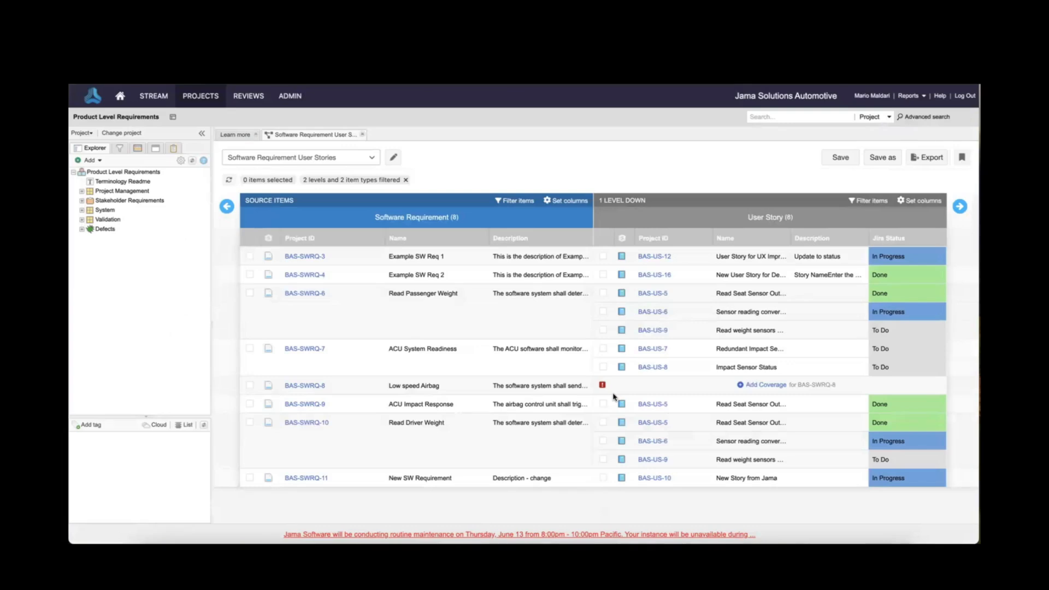
pyautogui.moveTo(281, 386)
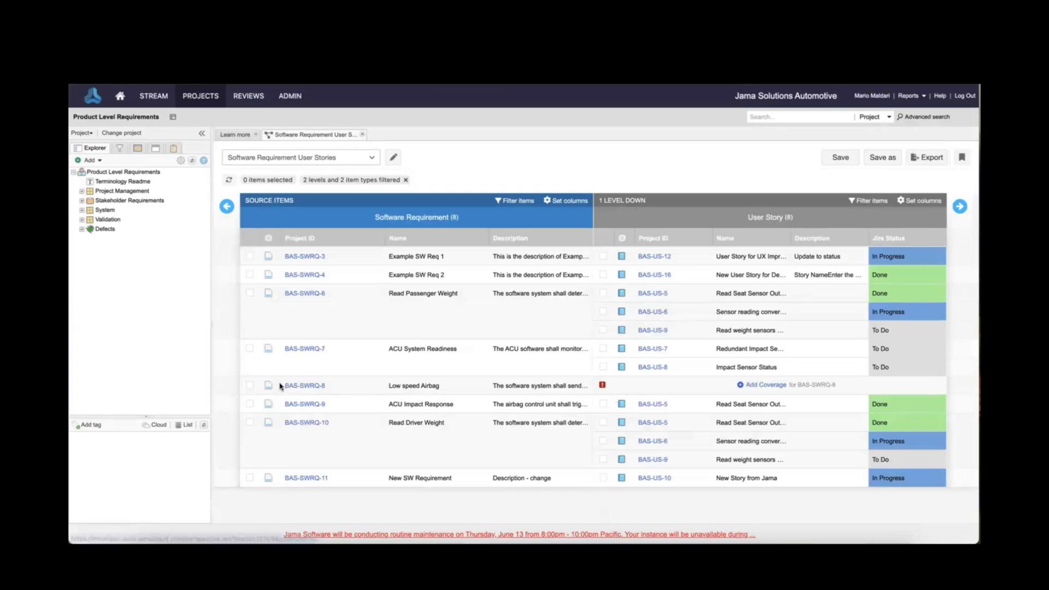
# Step: Create the related user story 'User Story for Usability' from the uncovered requirement BAS-SWRQ-8
pyautogui.click(869, 178)
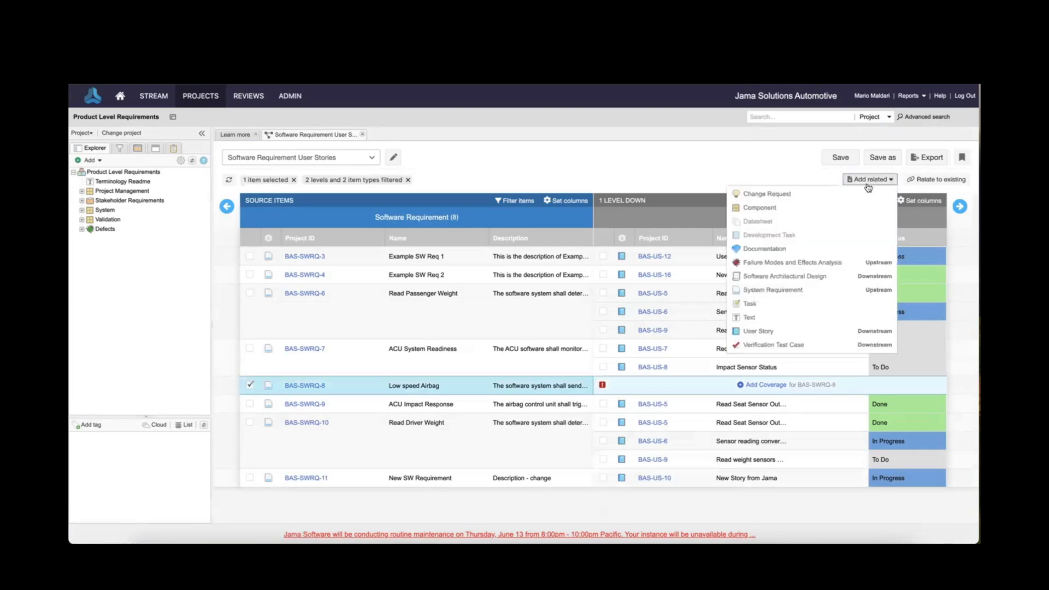
pyautogui.click(759, 330)
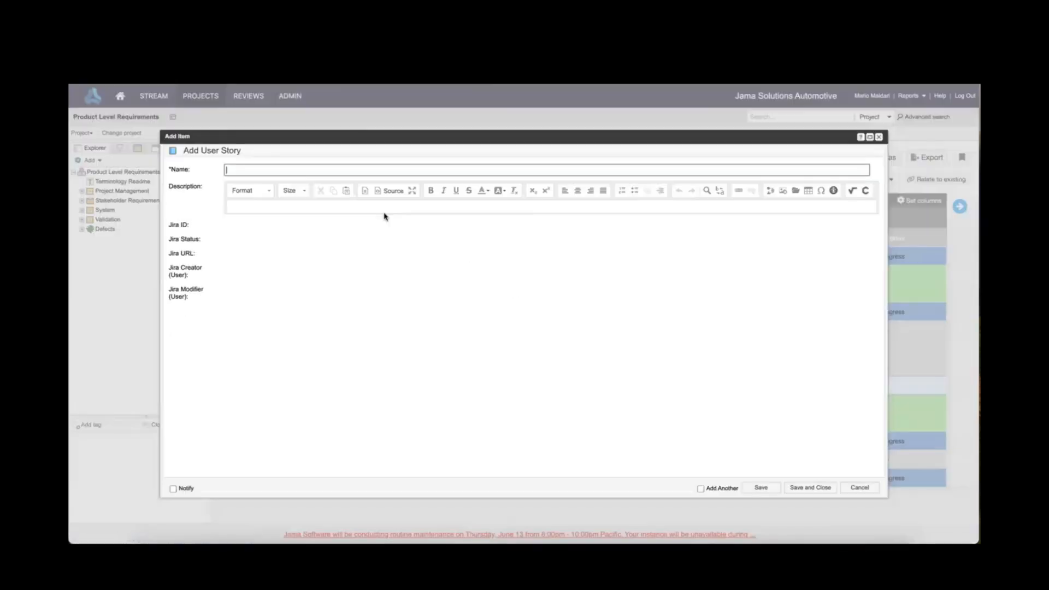
pyautogui.write('User Story for Usability')
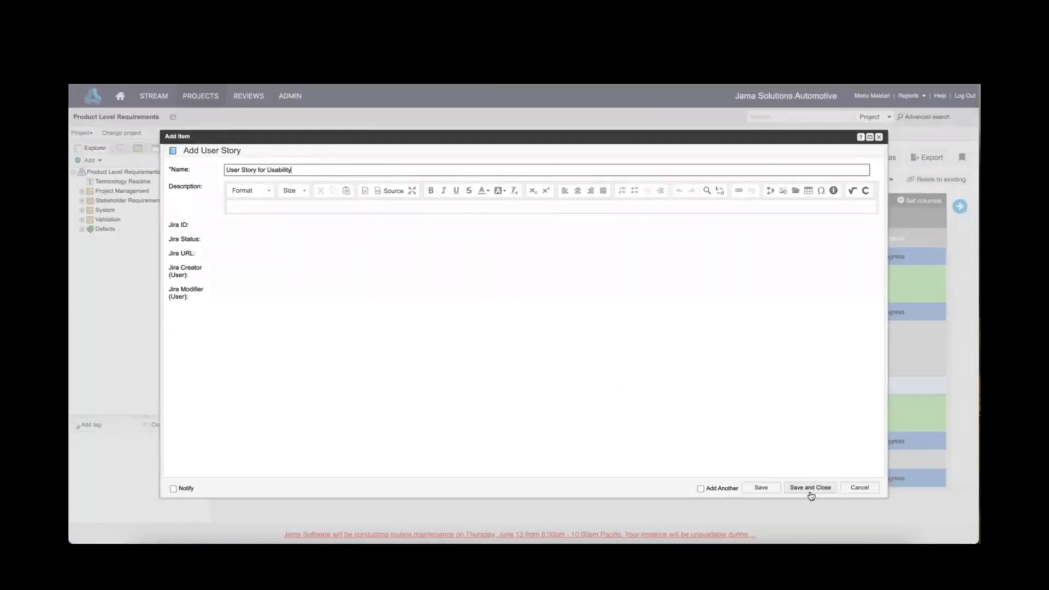
pyautogui.click(809, 488)
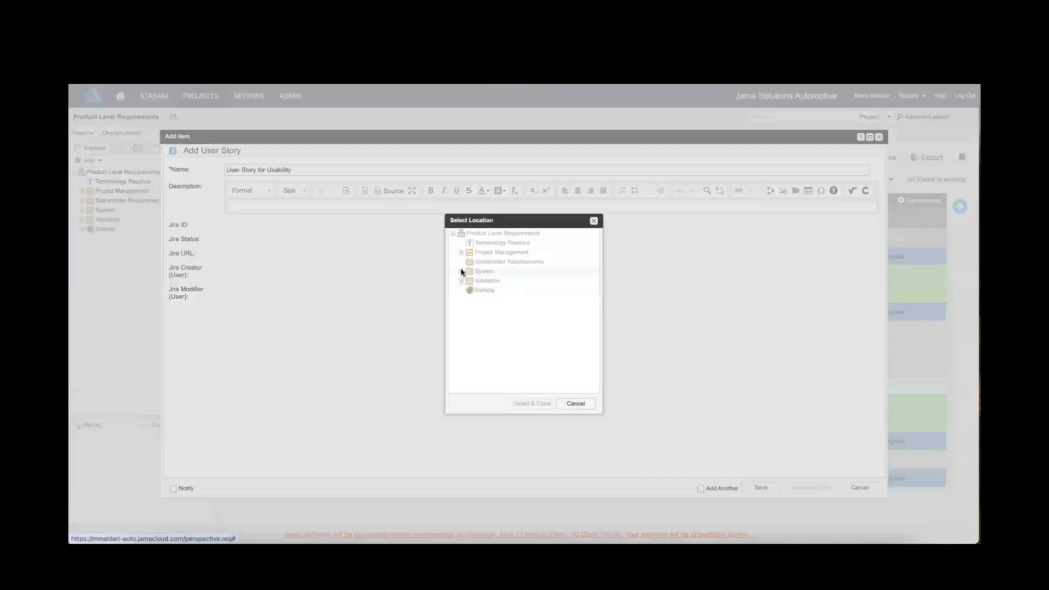
# Step: Place the new story in System > Software > User Stories and confirm its location
pyautogui.click(461, 271)
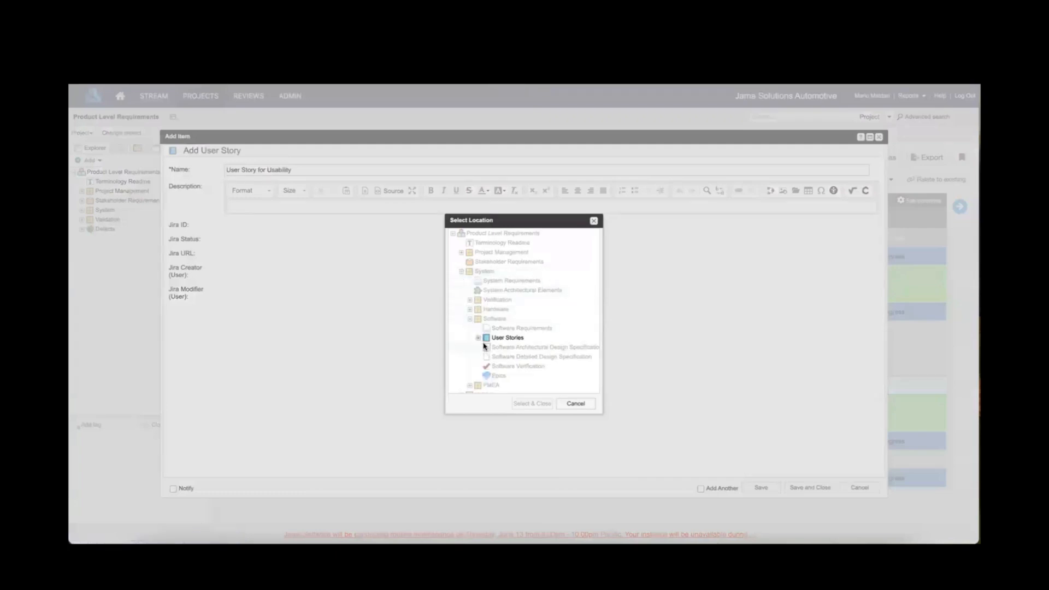
pyautogui.click(532, 403)
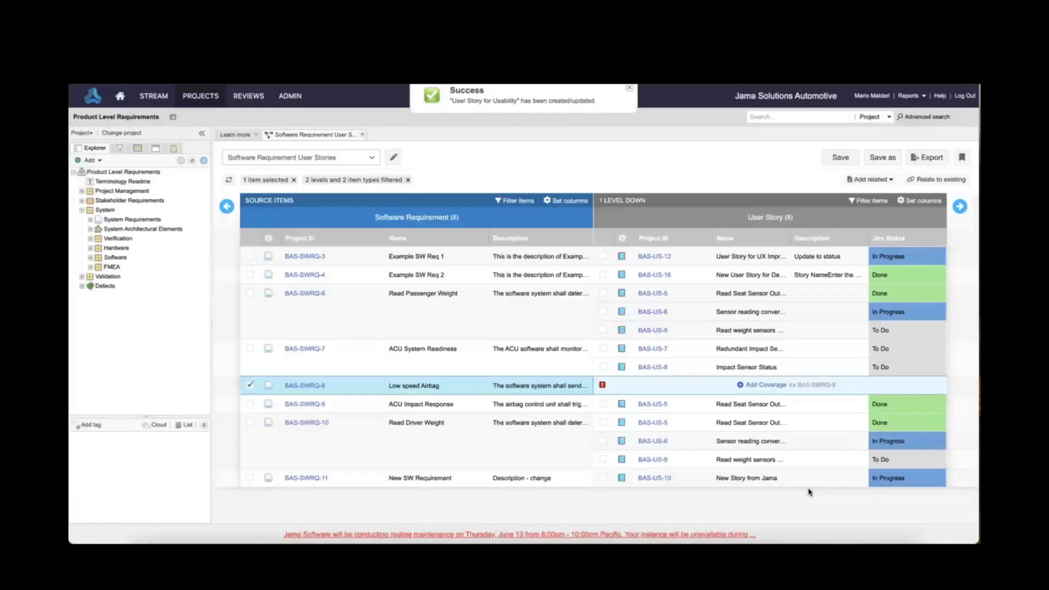
pyautogui.click(231, 179)
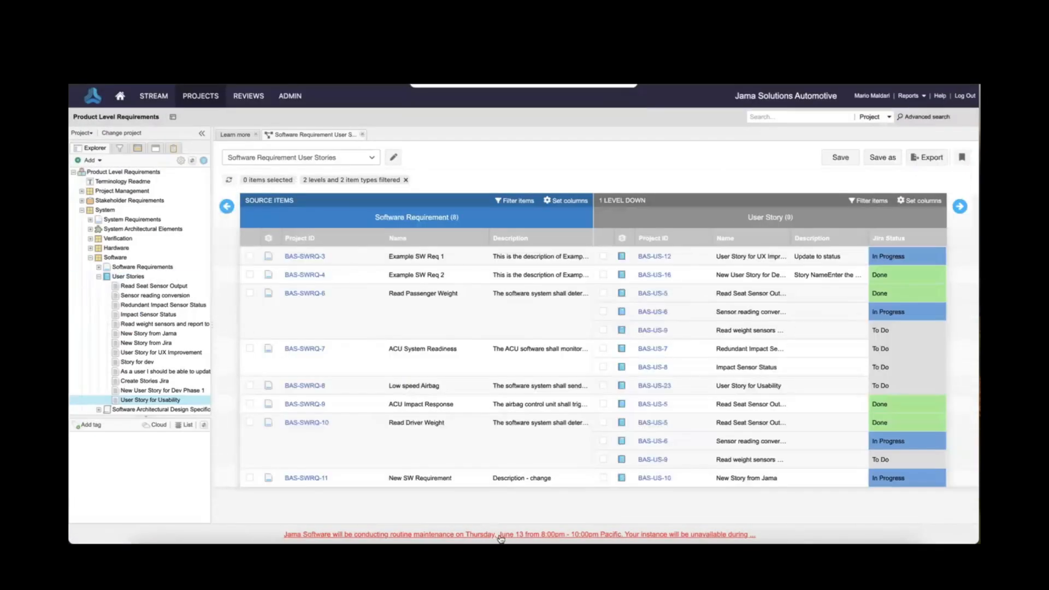
pyautogui.moveTo(498, 538)
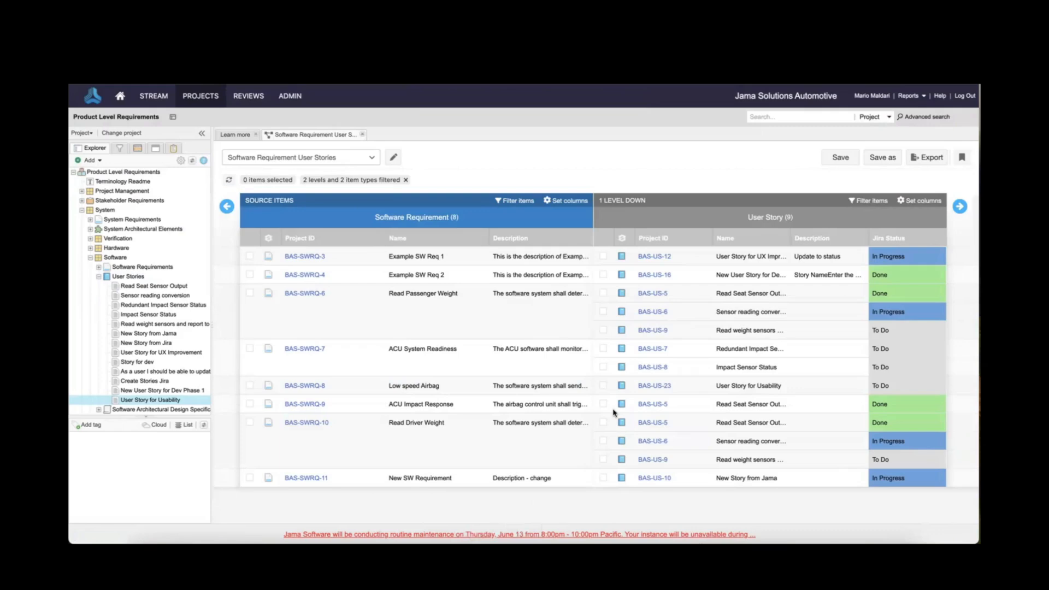
pyautogui.moveTo(613, 413)
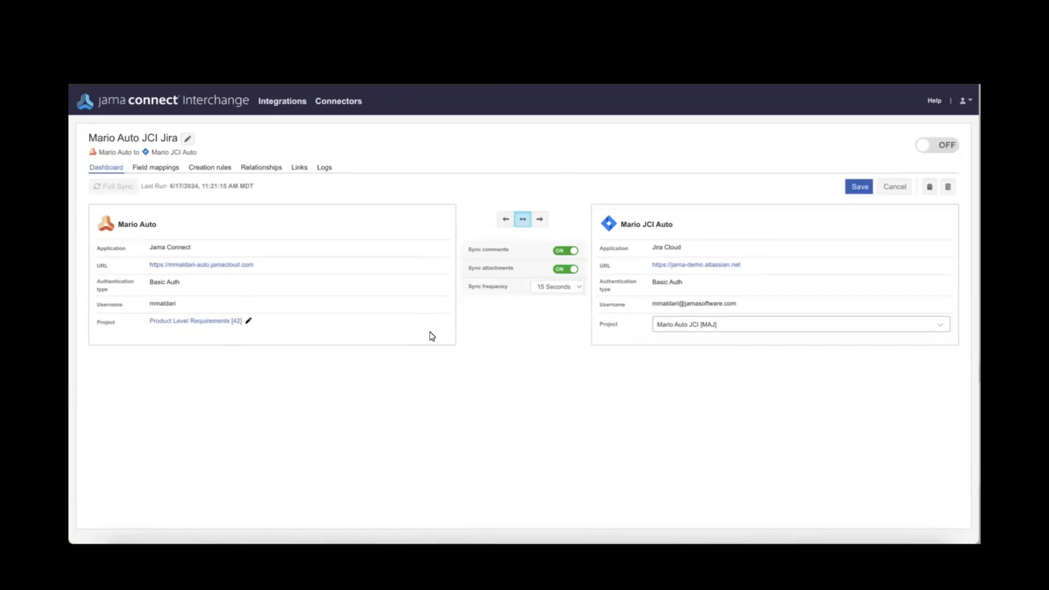
pyautogui.moveTo(561, 284)
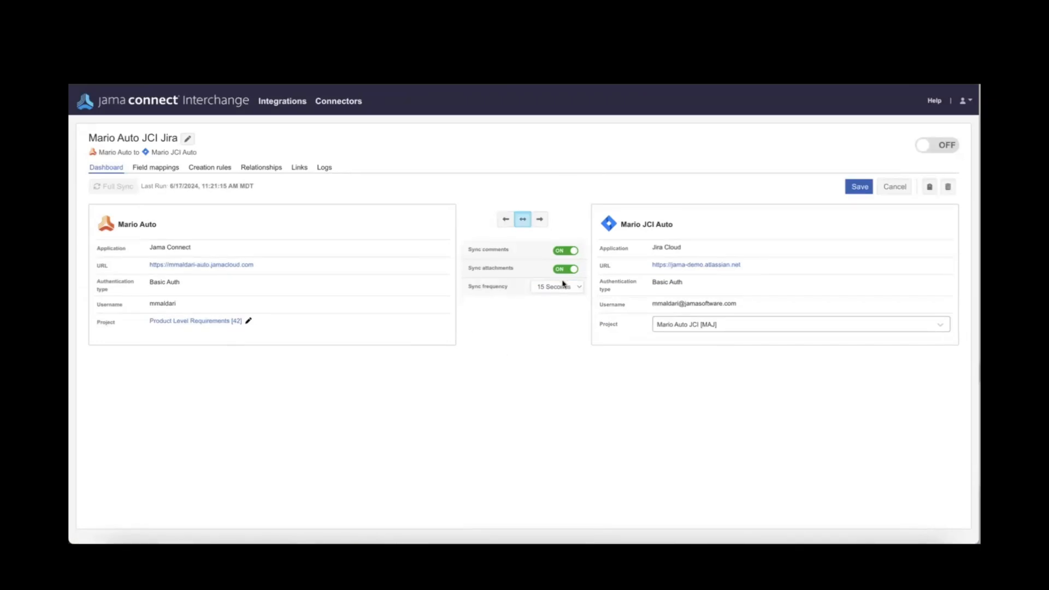
# Step: Show the Jira Cloud integration dashboard in Interchange
pyautogui.click(556, 286)
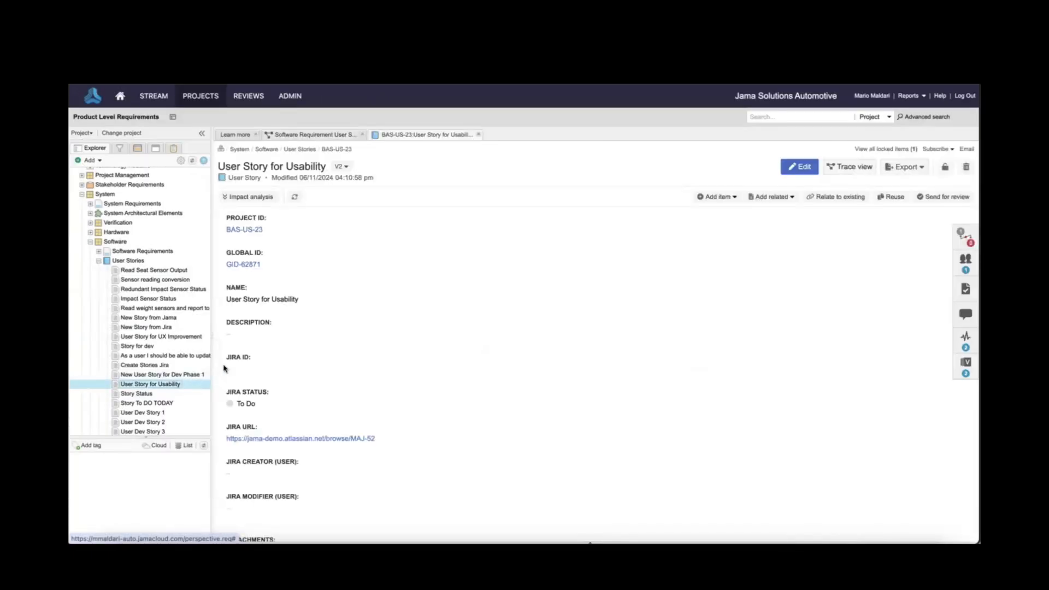
pyautogui.moveTo(281, 419)
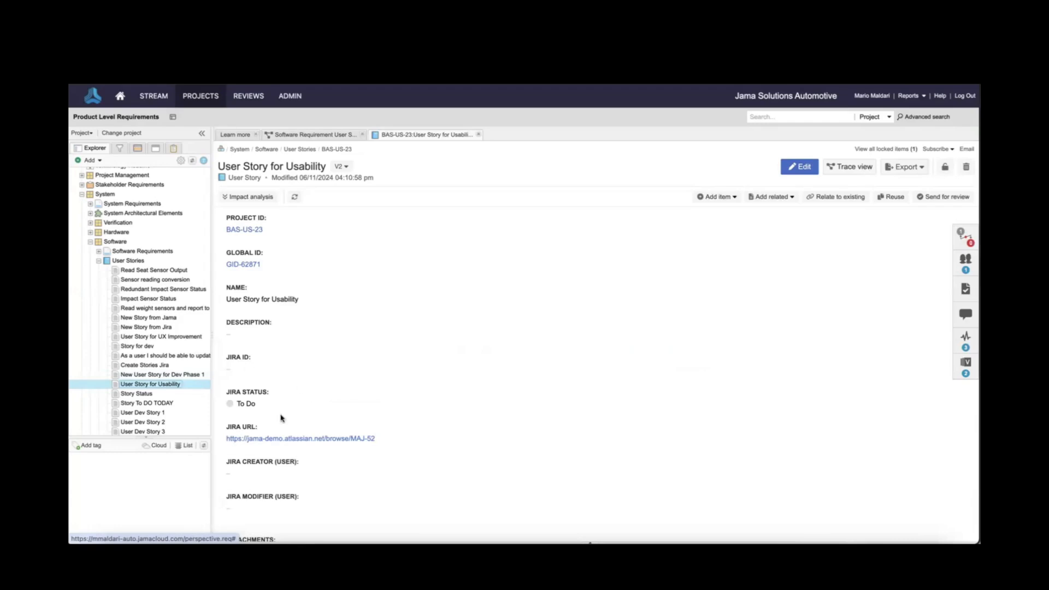
pyautogui.moveTo(318, 442)
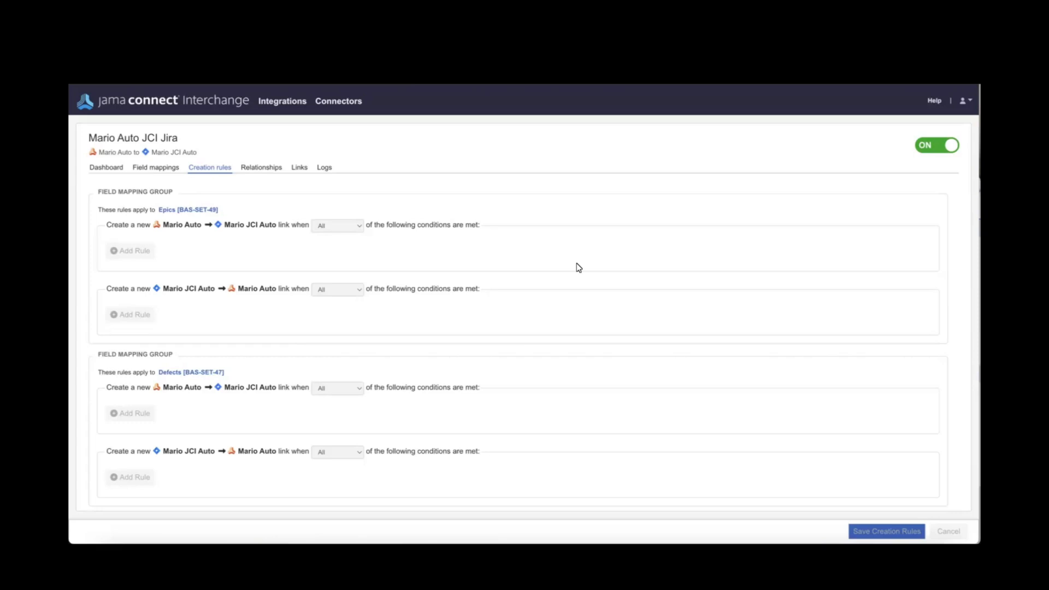
pyautogui.moveTo(607, 165)
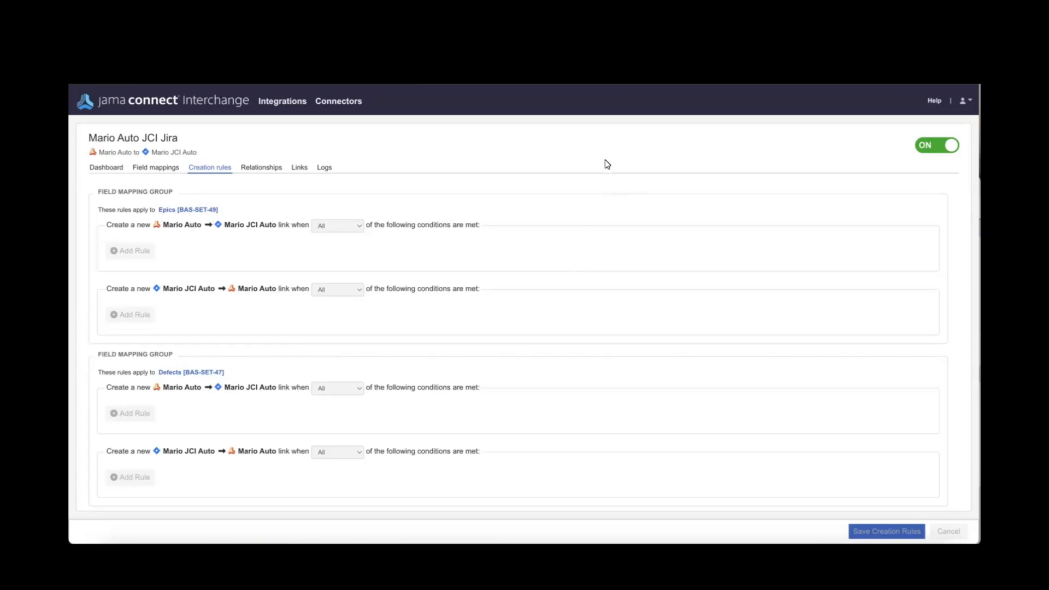
pyautogui.moveTo(629, 164)
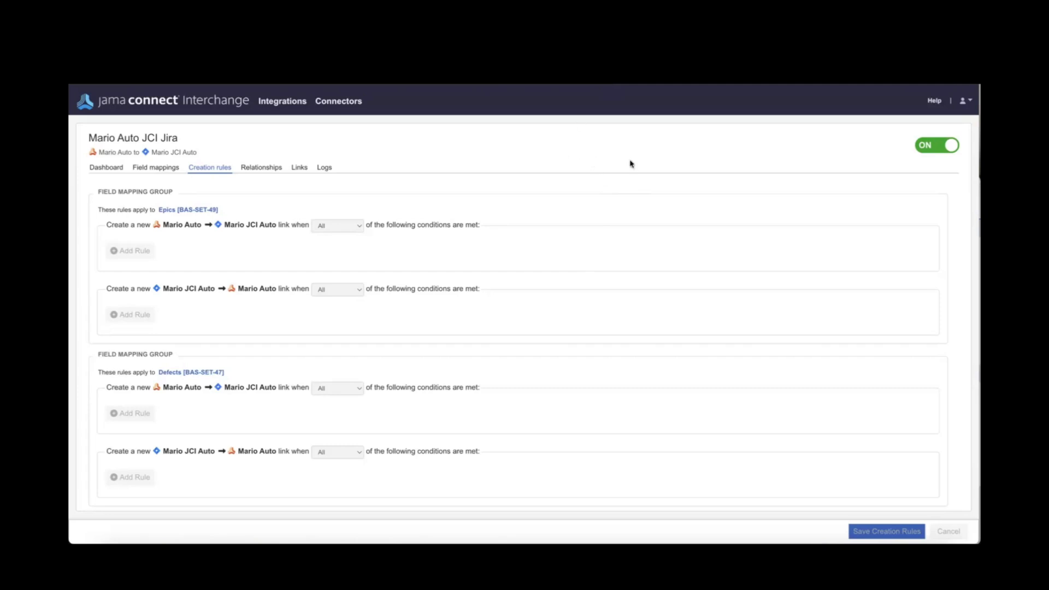
pyautogui.moveTo(749, 206)
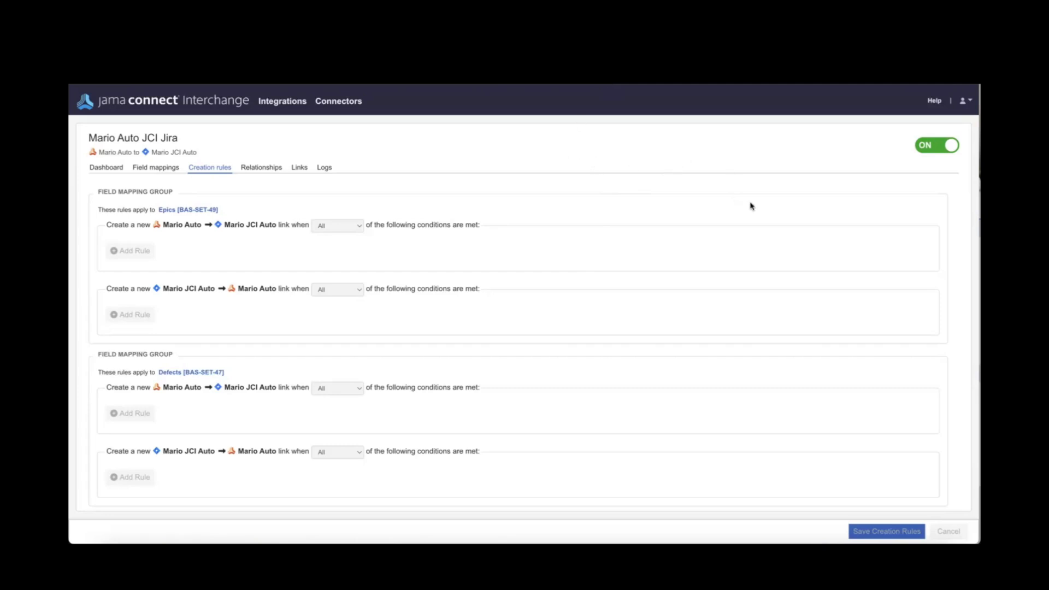
pyautogui.moveTo(638, 264)
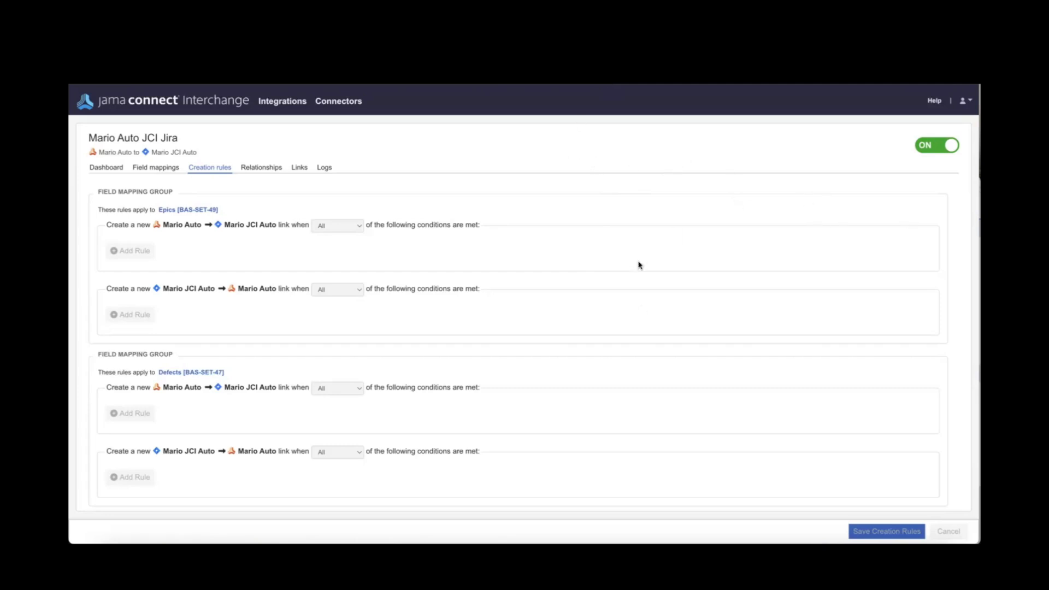
pyautogui.moveTo(645, 258)
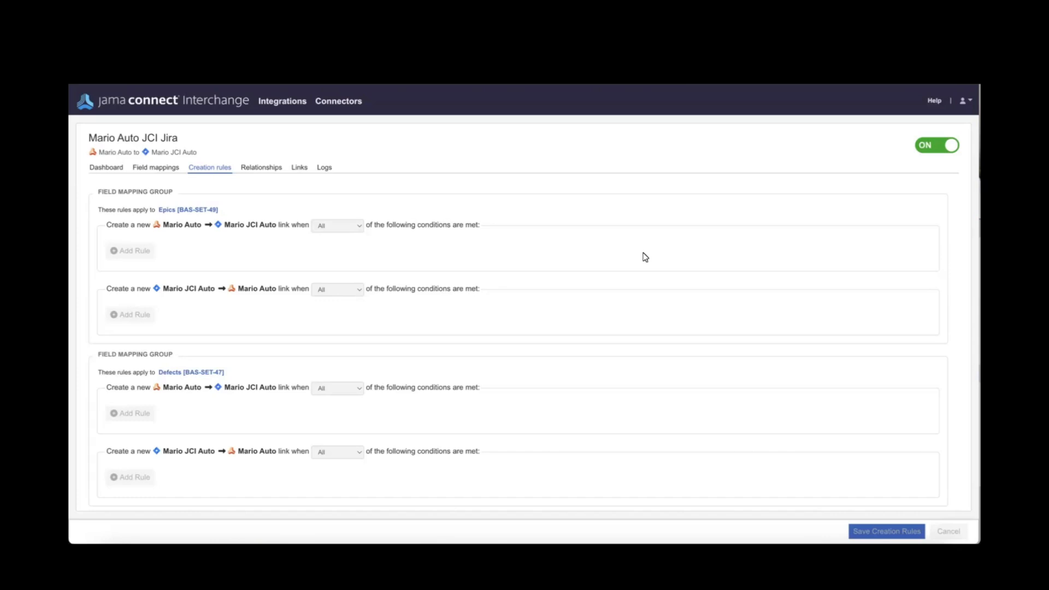
# Step: Scroll down the Creation rules to the User Stories group's Jira Status EQUALS To Do rule
pyautogui.scroll(-3)
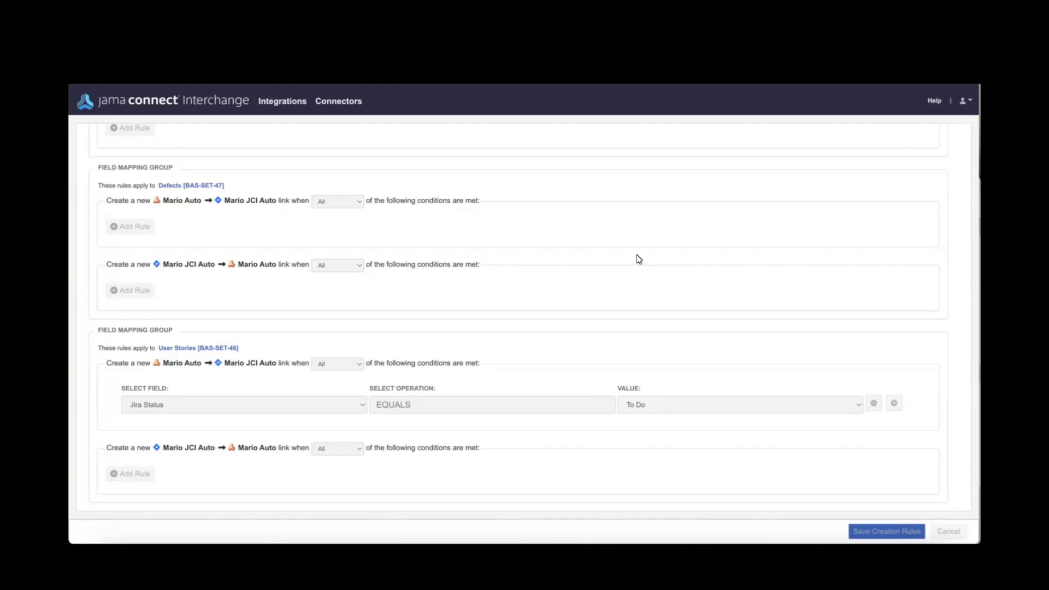
pyautogui.moveTo(677, 108)
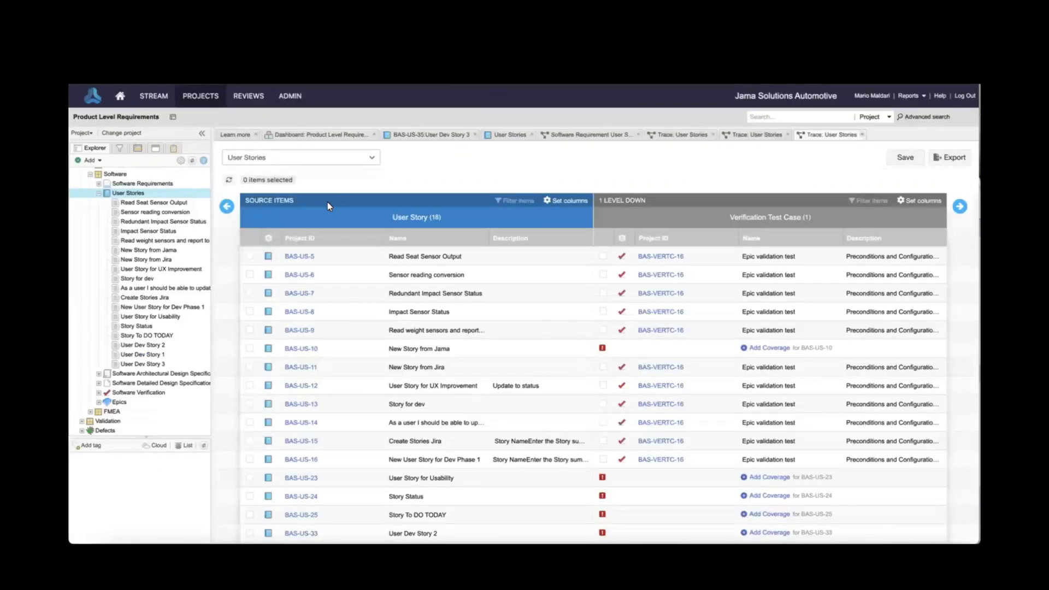
pyautogui.moveTo(129, 194)
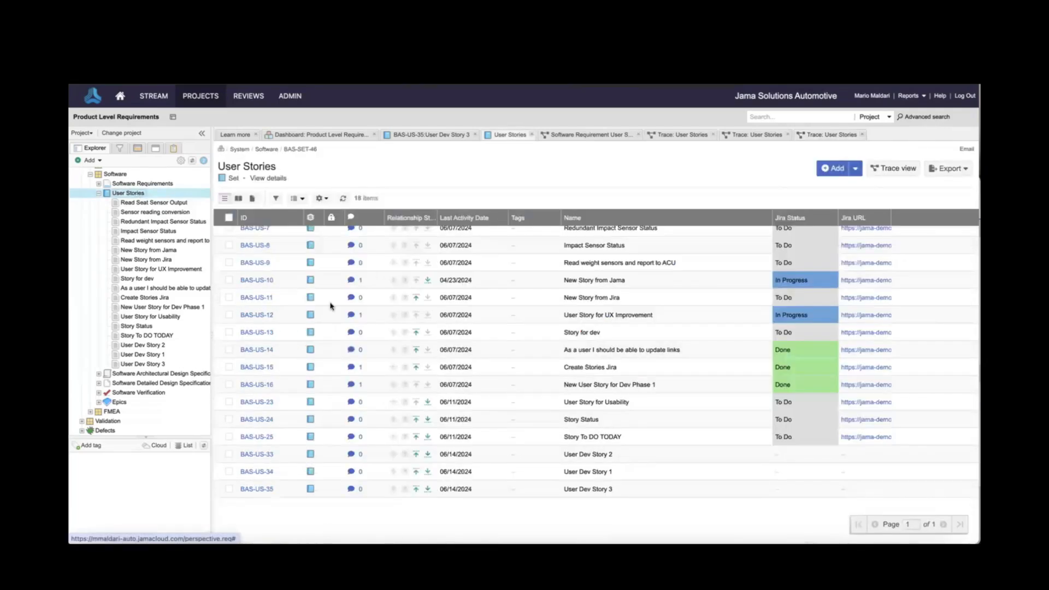
pyautogui.moveTo(605, 436)
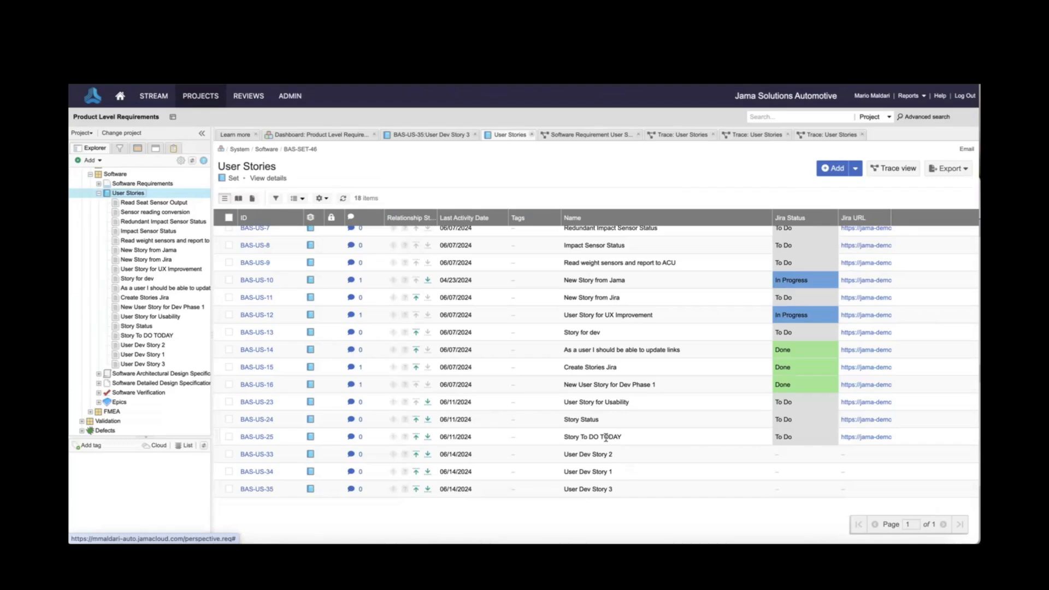
pyautogui.moveTo(764, 534)
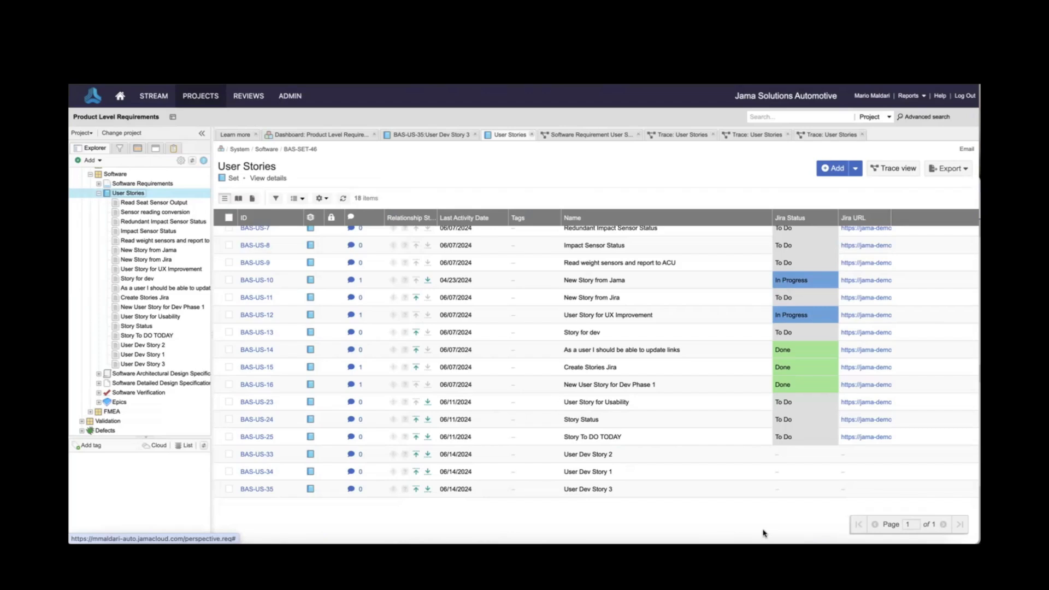
# Step: Batch-edit User Dev Stories 1–3 so their Jira Status becomes To Do
pyautogui.click(228, 454)
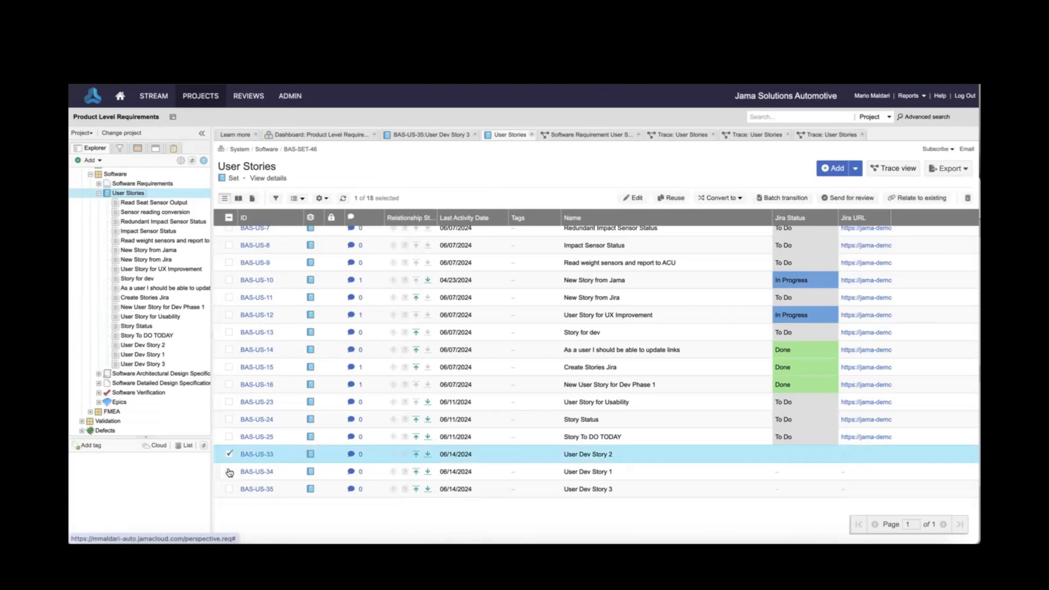
pyautogui.click(780, 198)
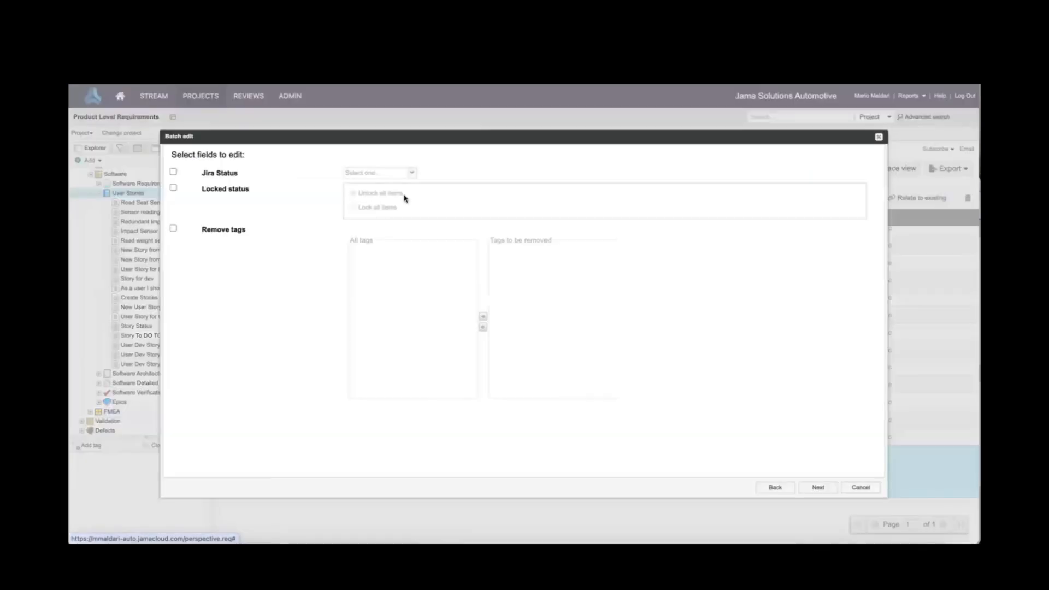
pyautogui.click(173, 171)
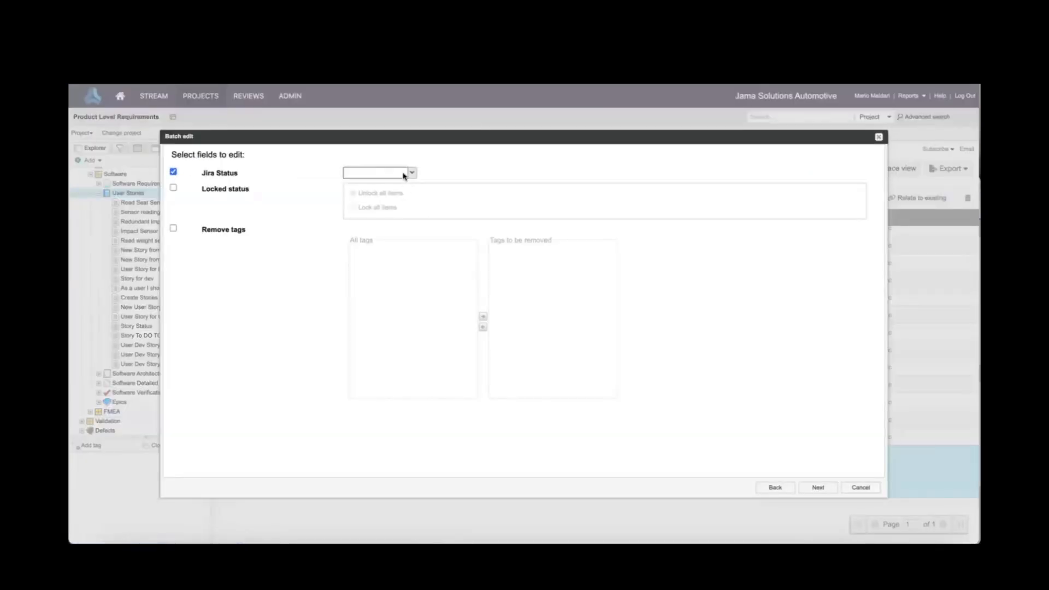
pyautogui.click(378, 172)
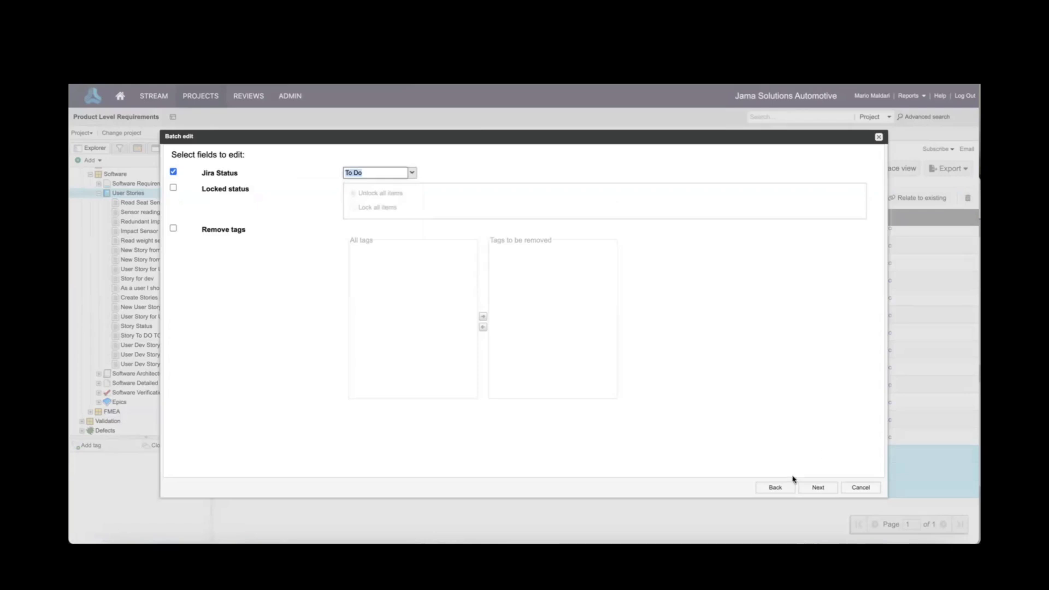
pyautogui.click(818, 488)
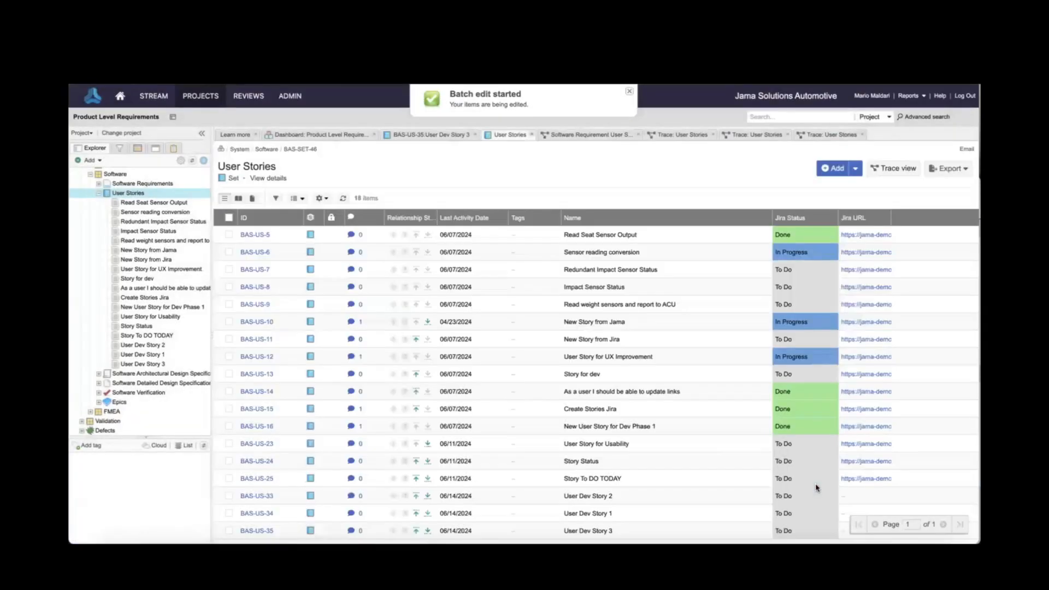
pyautogui.scroll(-3)
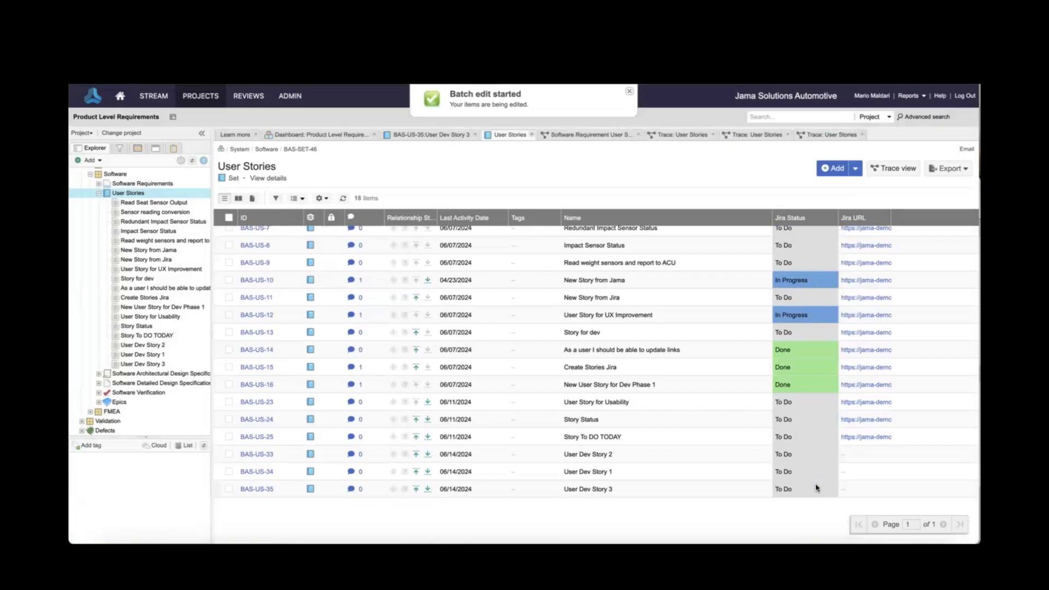
pyautogui.click(629, 91)
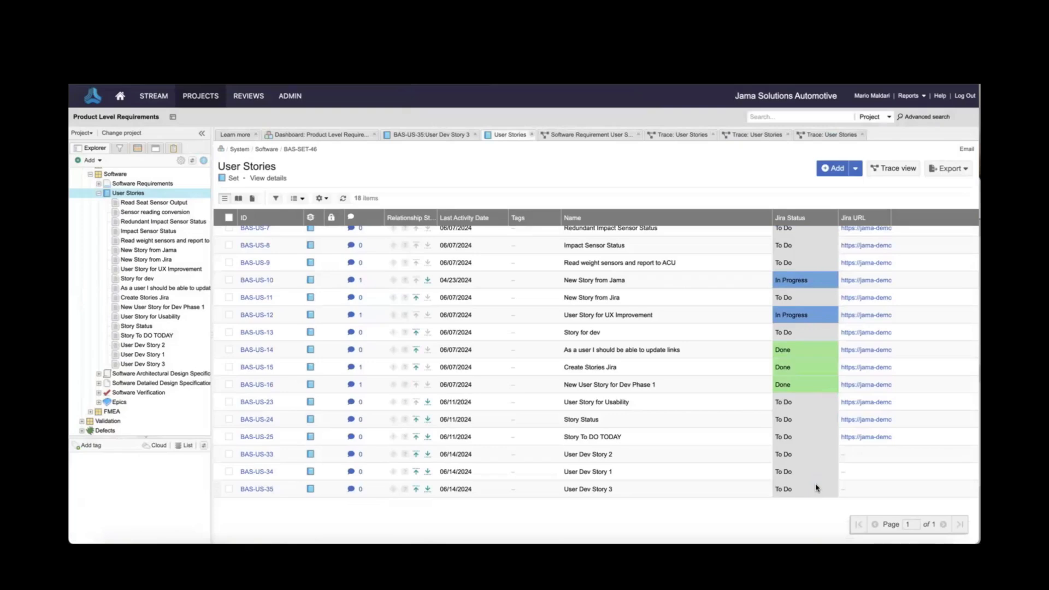
pyautogui.moveTo(729, 466)
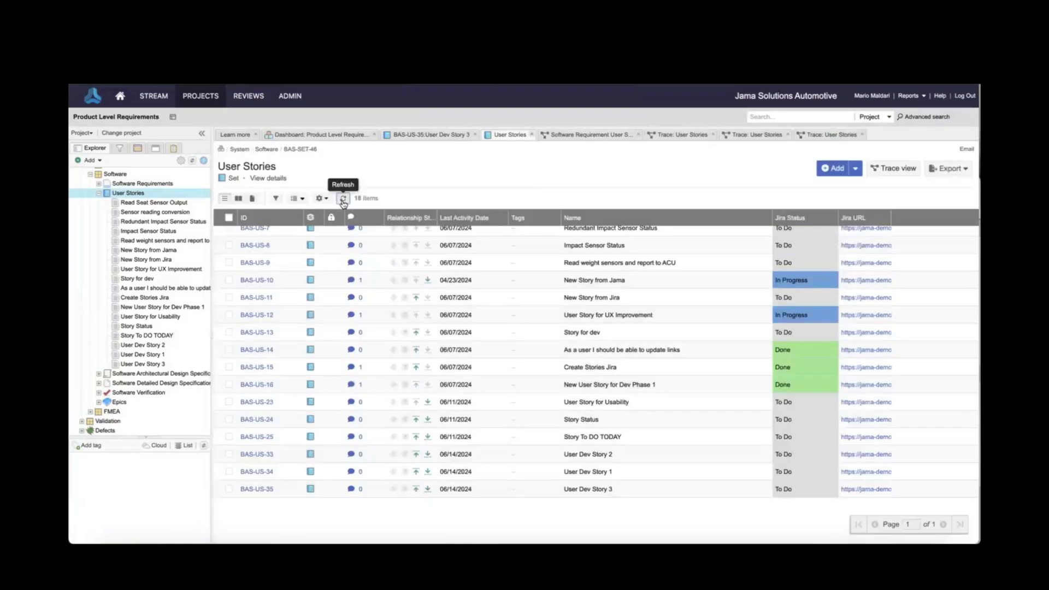
pyautogui.moveTo(532, 391)
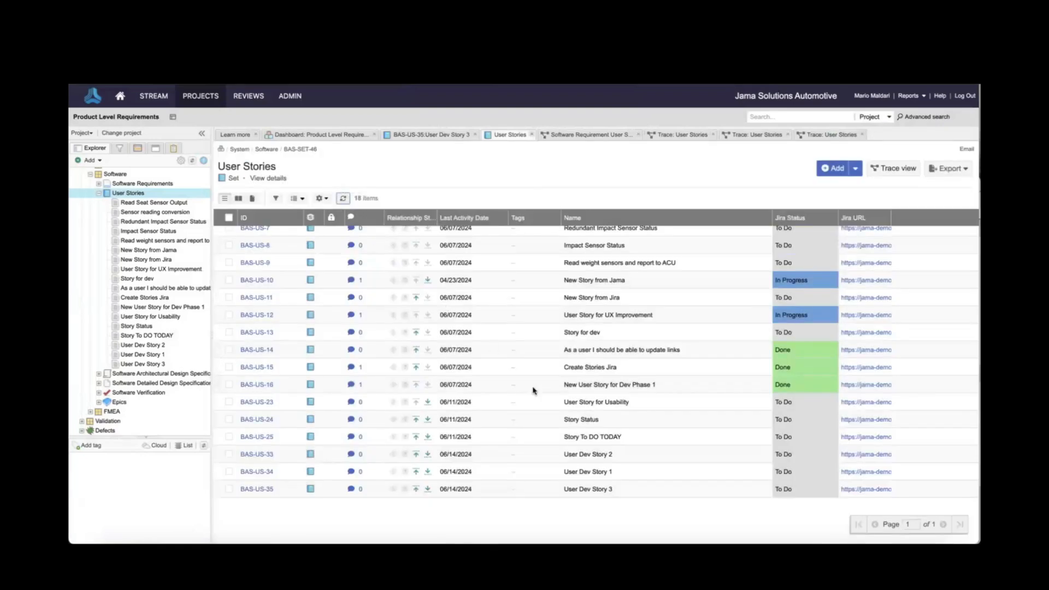
pyautogui.moveTo(850, 479)
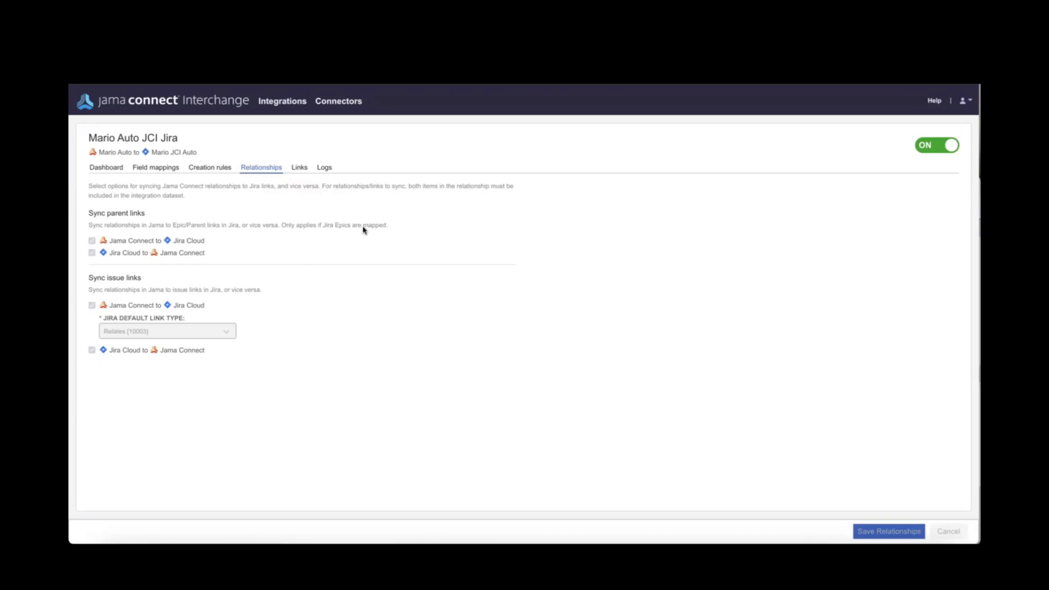
# Step: Show the Relationships sync settings of the Jama-to-Jira integration
pyautogui.click(156, 166)
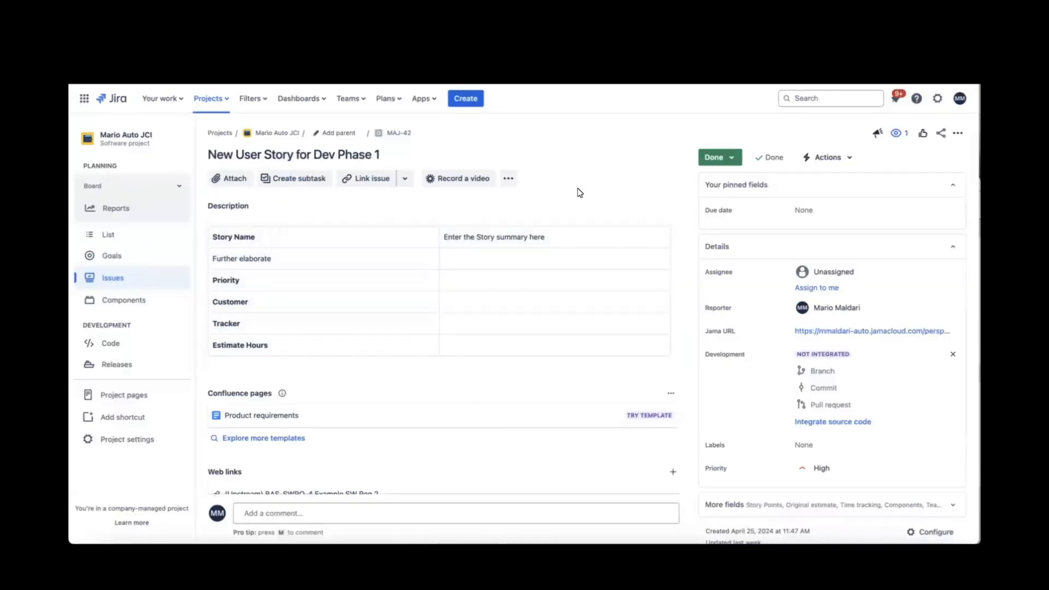
# Step: Scroll issue MAJ-42 down to its Web links and Activity sections
pyautogui.scroll(-3)
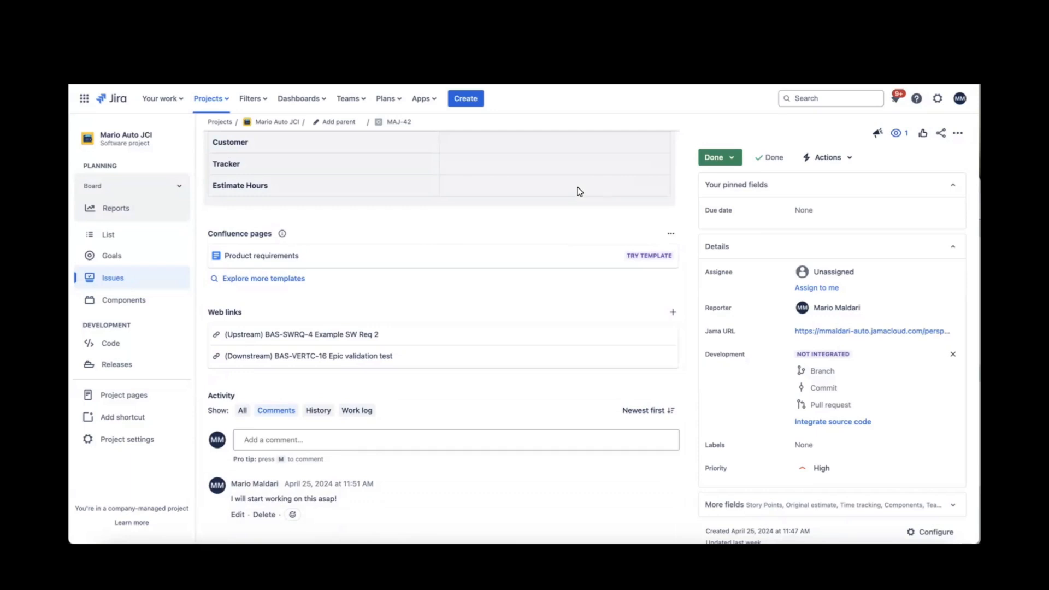
pyautogui.moveTo(647, 196)
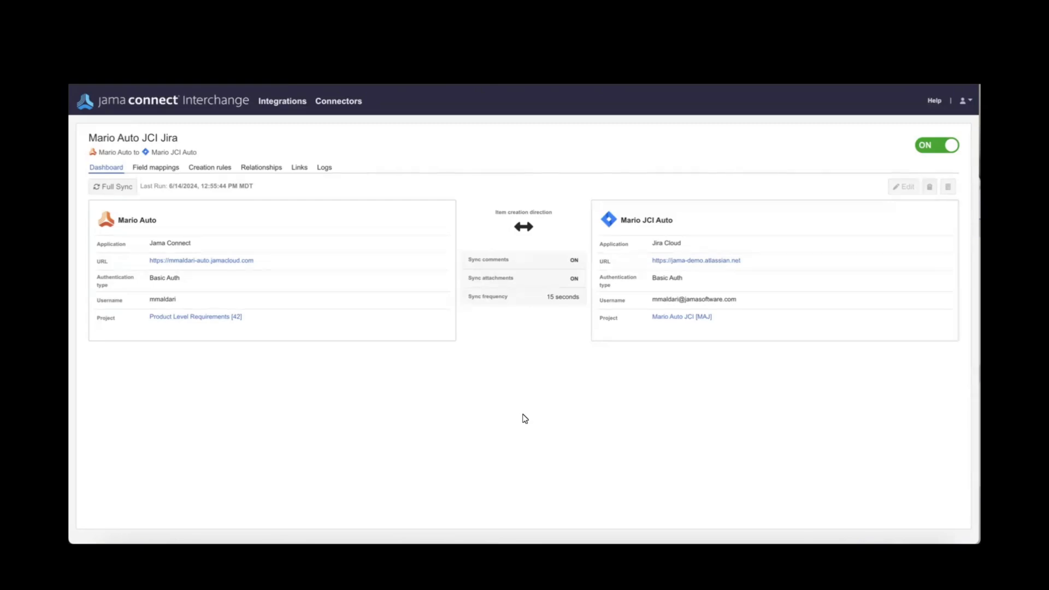
pyautogui.moveTo(402, 359)
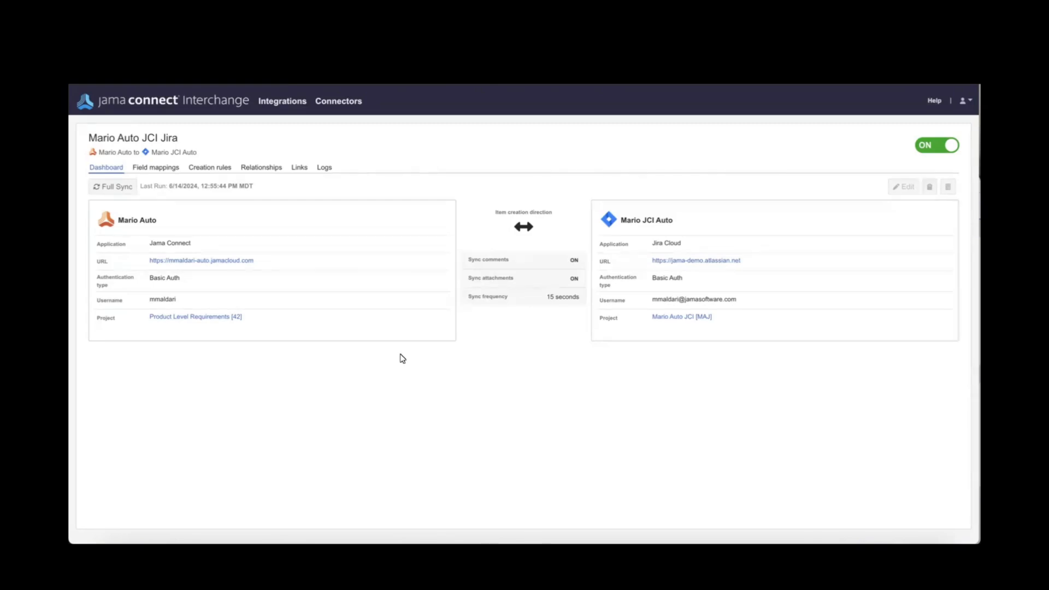
# Step: Check the integration's sync logs, then return to the Dashboard showing the Last Run time
pyautogui.click(324, 167)
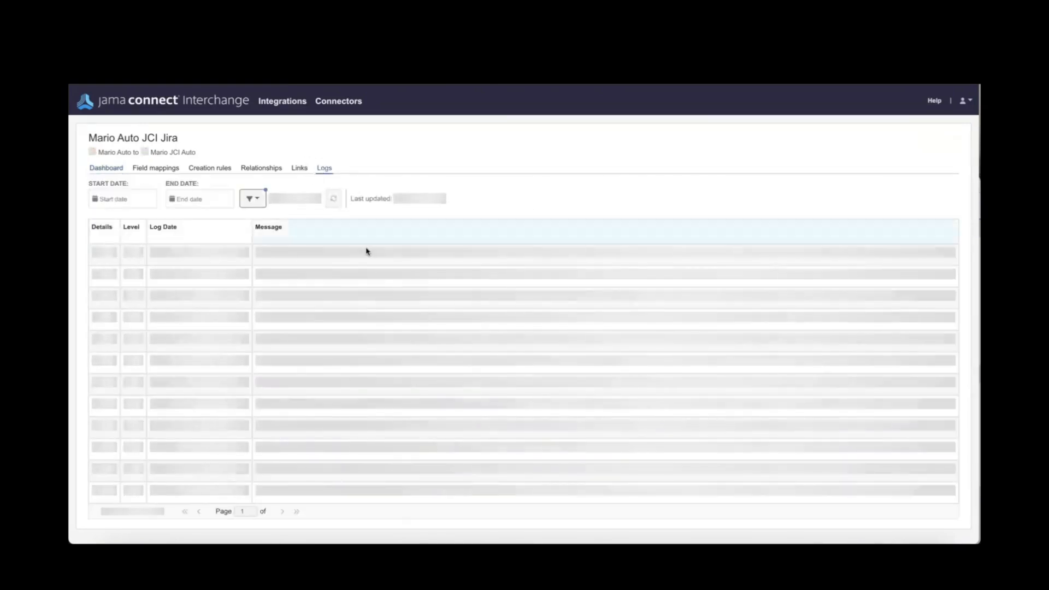
pyautogui.click(106, 168)
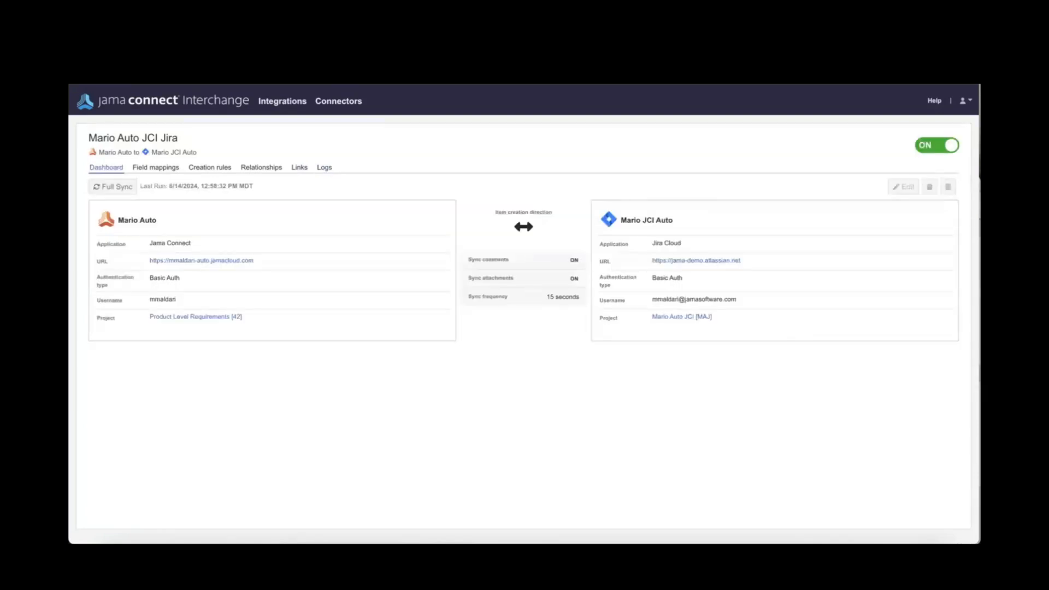
pyautogui.moveTo(541, 373)
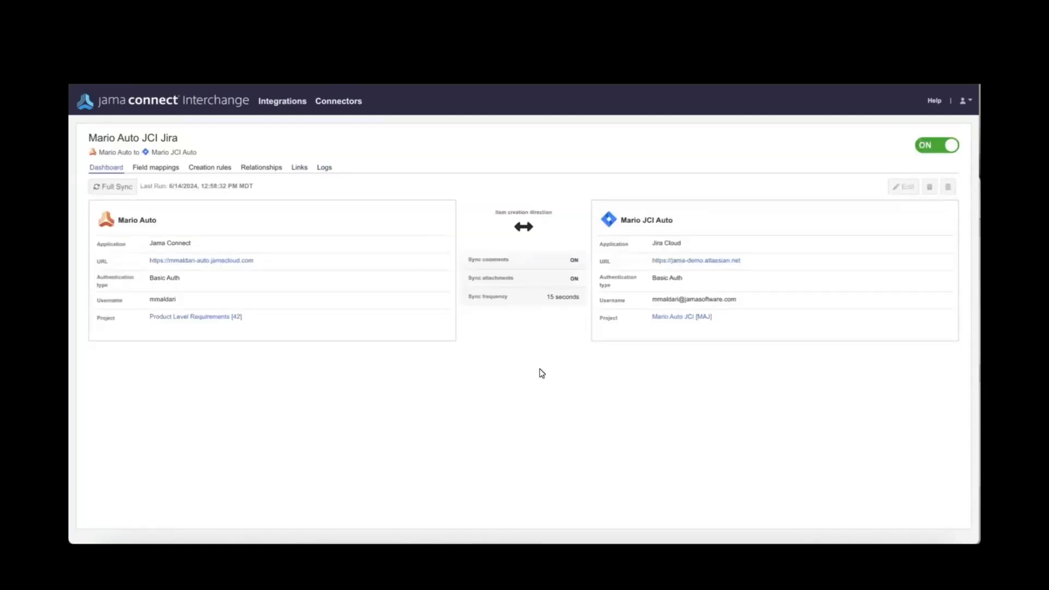